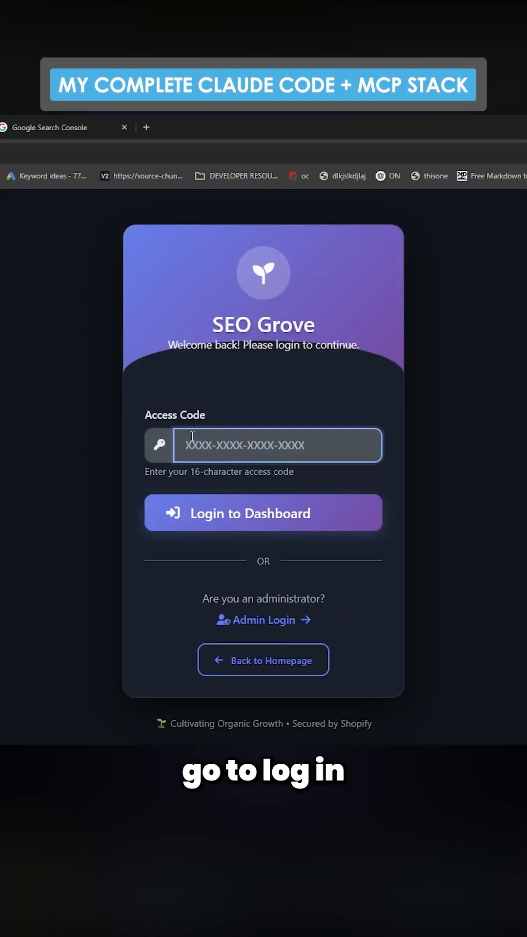
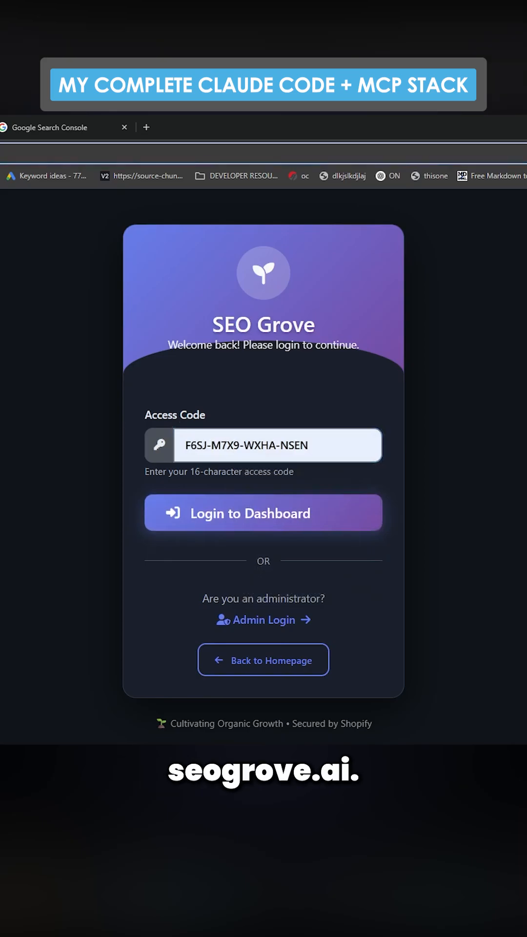
{"action": "left_click", "coordinate": [263, 513]}
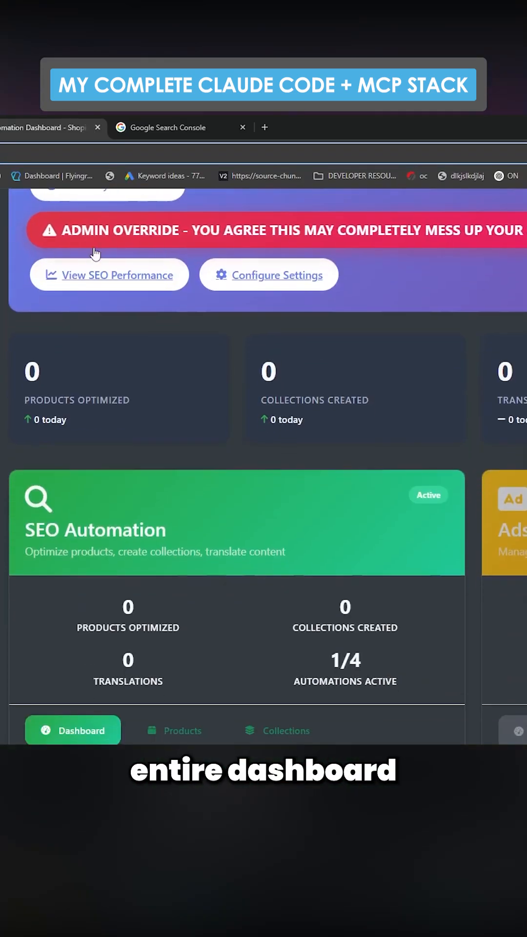
{"action": "scroll", "scroll_direction": "up", "scroll_amount": 3}
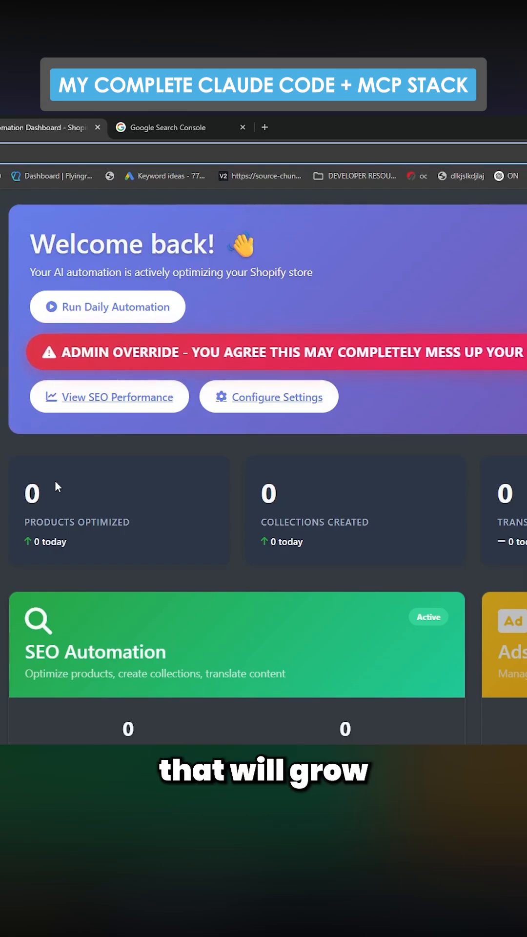
{"action": "scroll", "scroll_direction": "down", "scroll_amount": 3}
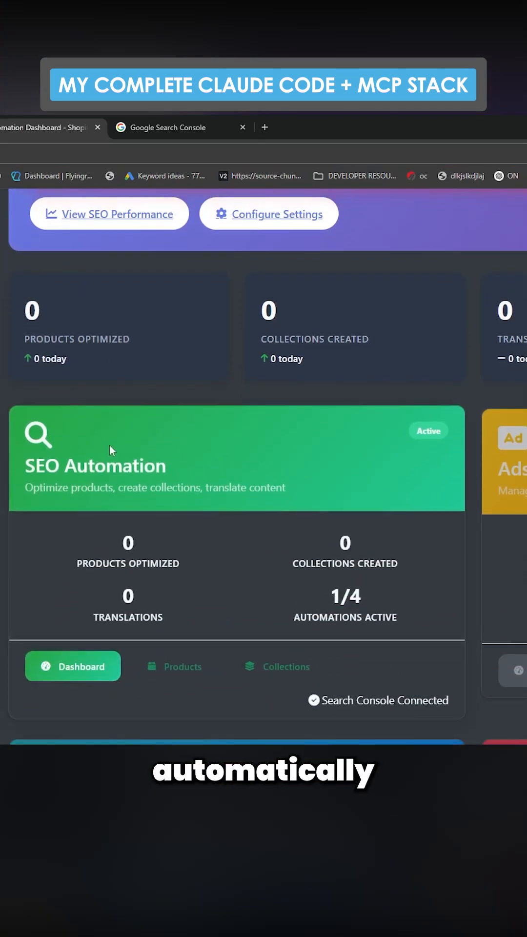
{"action": "mouse_move", "coordinate": [56, 415]}
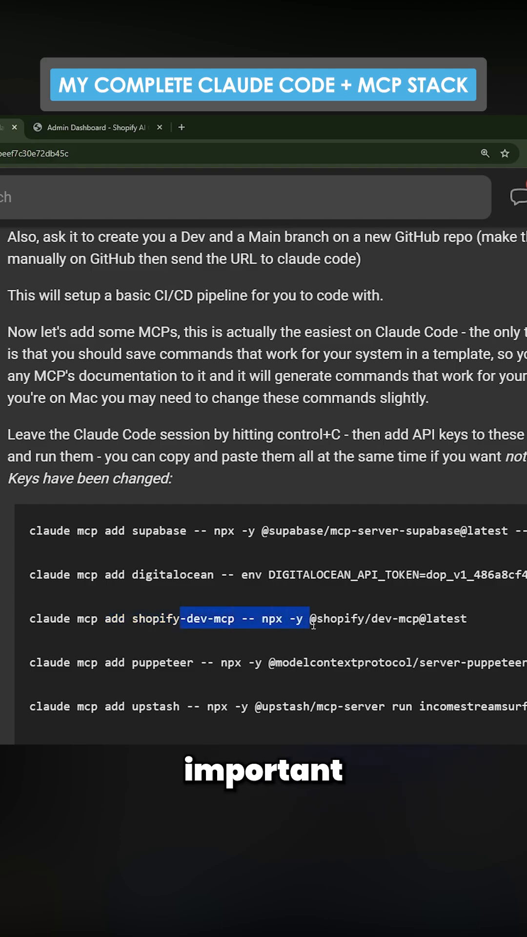
- Scroll the setup guide down to the claude mcp add commands for supabase, puppeteer, upstash and others
{"action": "scroll", "scroll_direction": "down", "scroll_amount": 3}
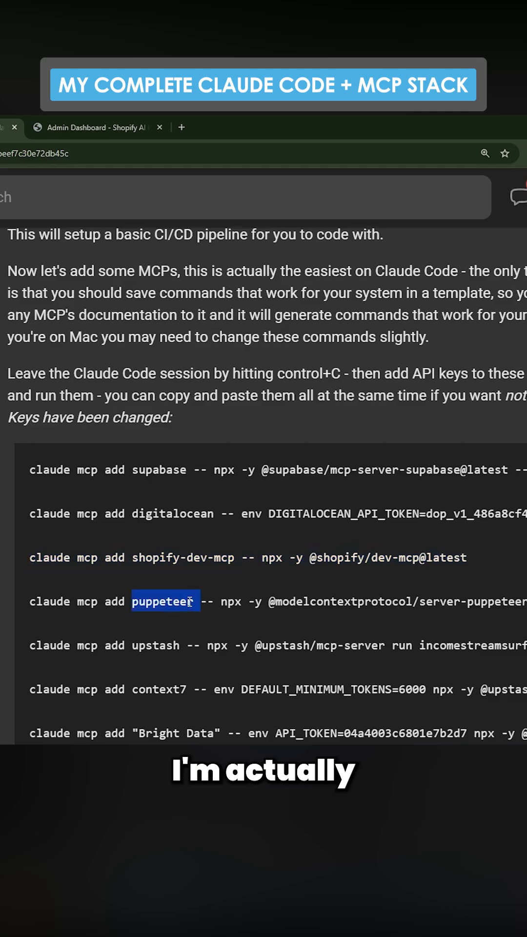
{"action": "scroll", "scroll_direction": "down", "scroll_amount": 3}
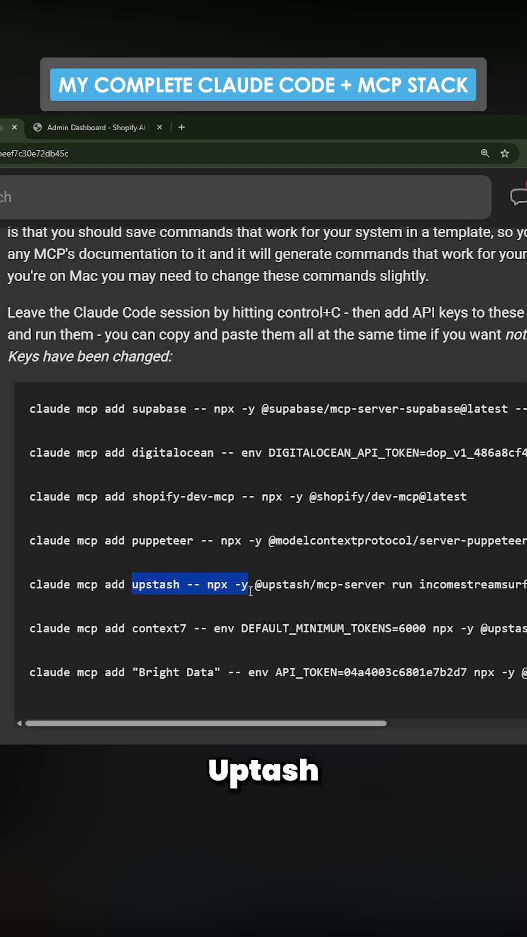